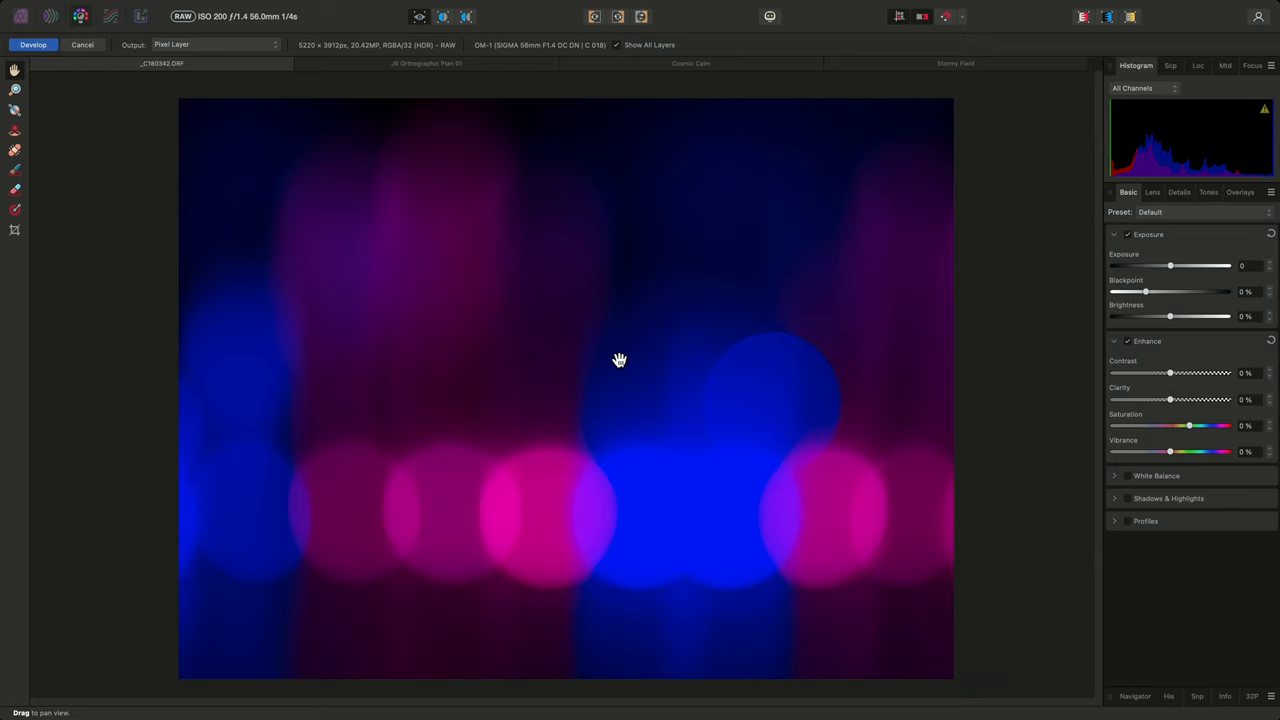
mouse_move(646, 396)
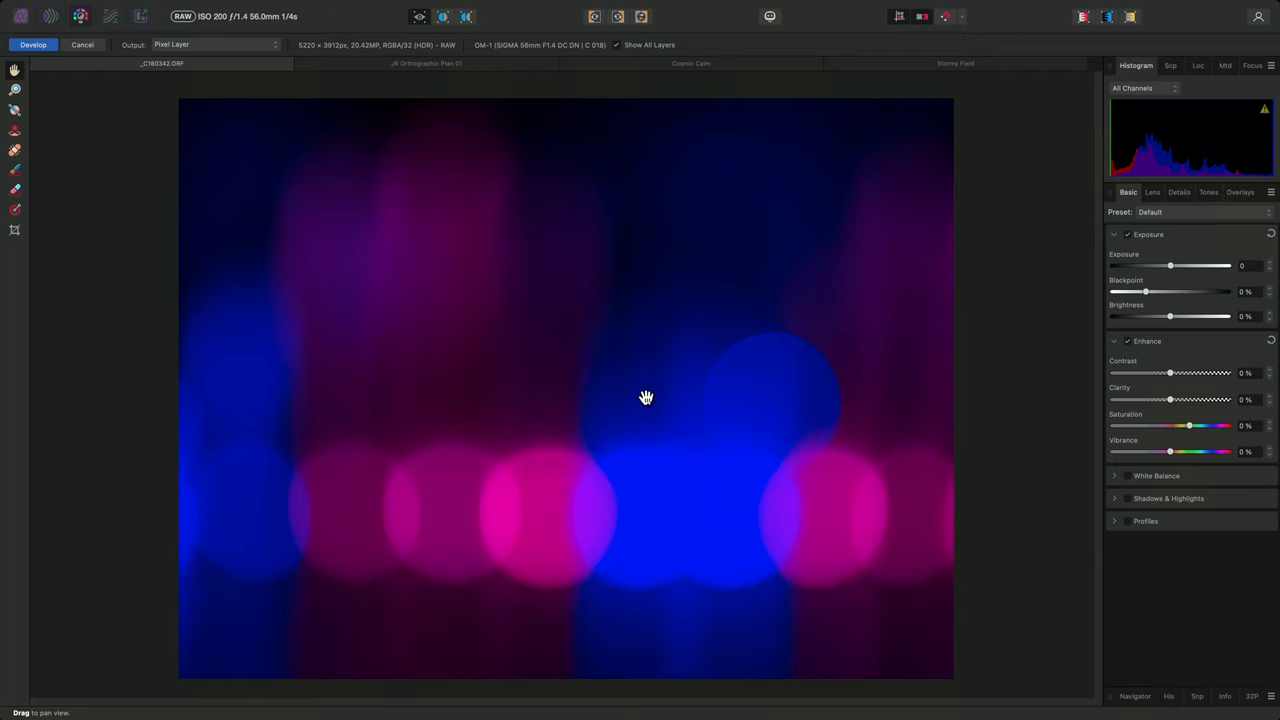
mouse_move(974, 360)
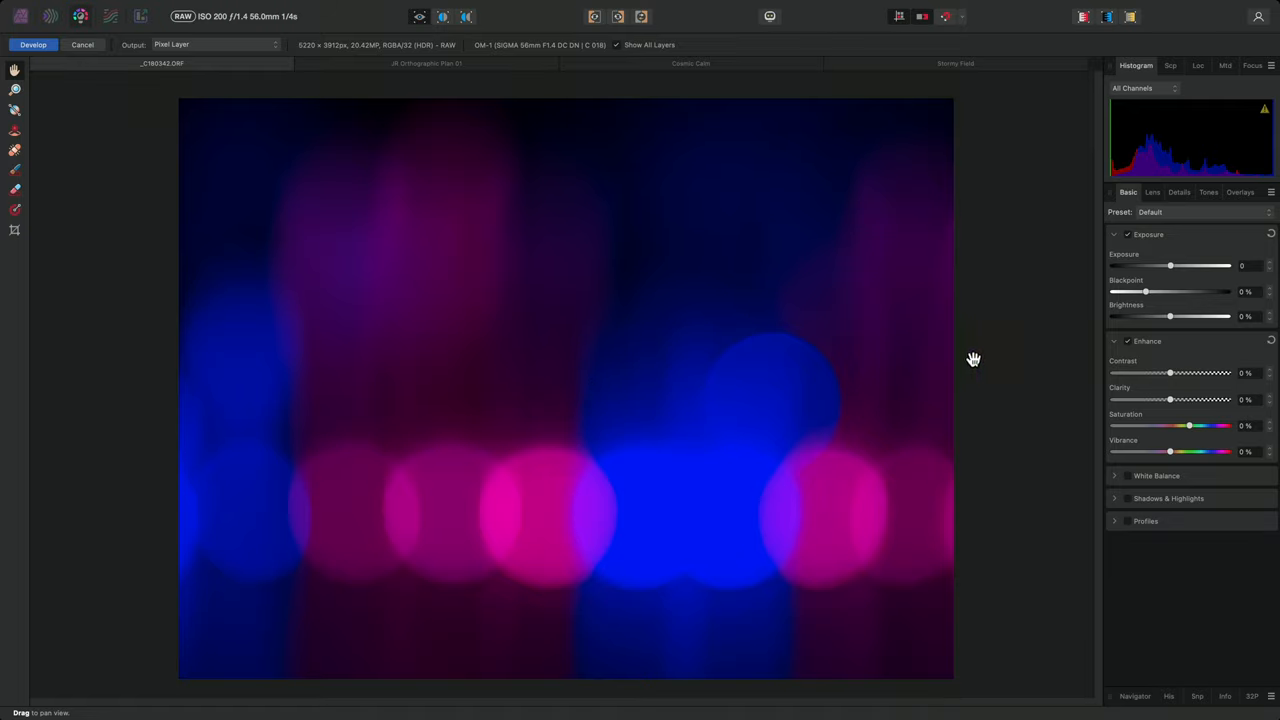
mouse_move(1192, 432)
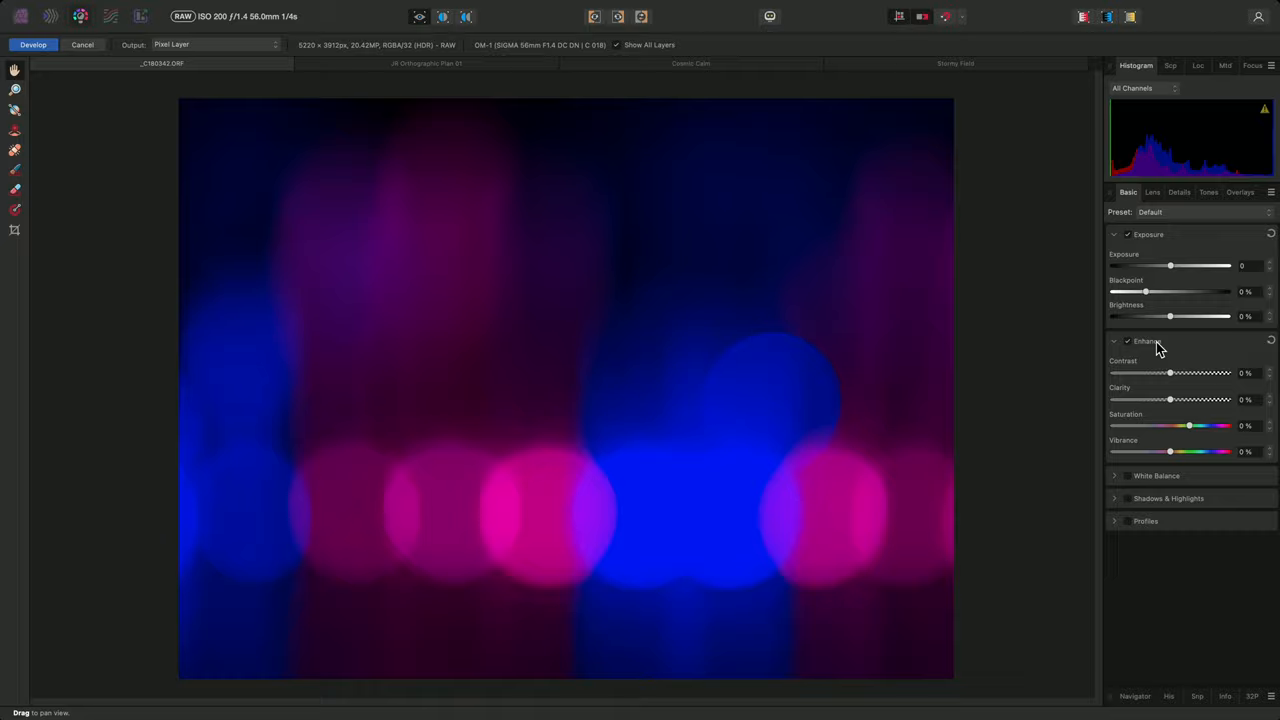
Experiment with the bokeh photo's contrast and clarity, leaving clarity reset to zero
left_click_drag(1170, 374, 1196, 374)
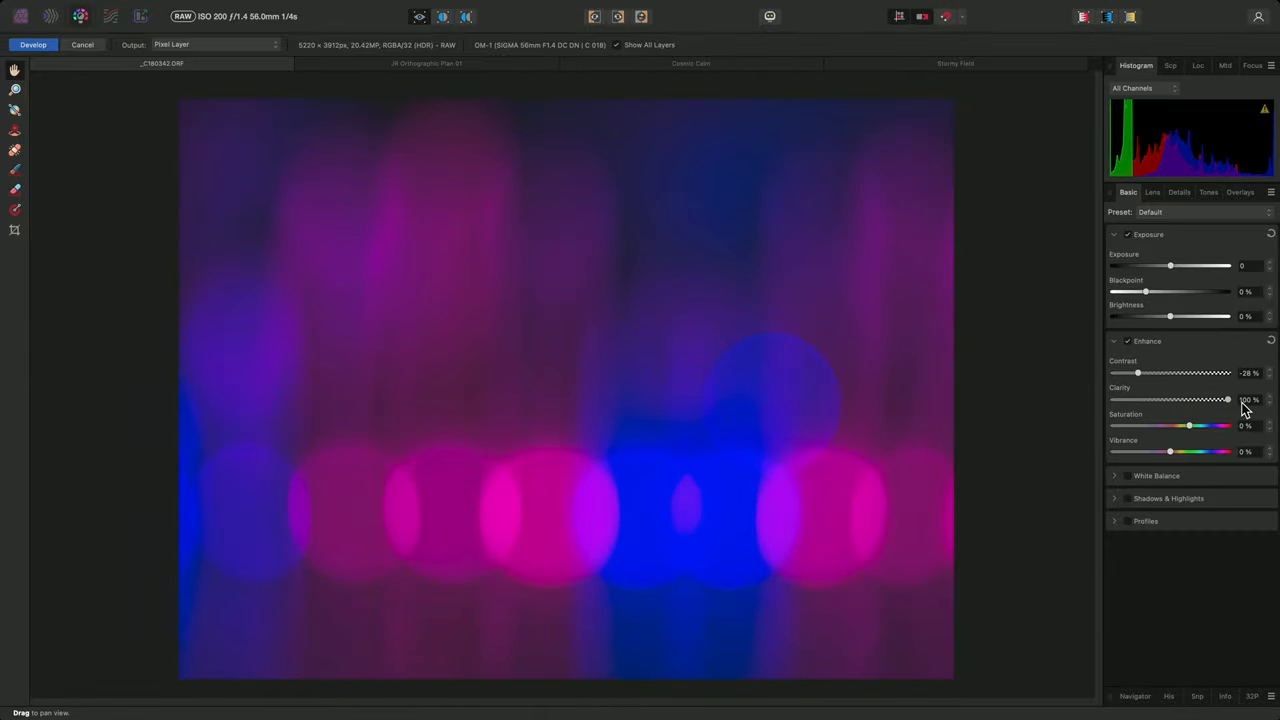
left_click_drag(1136, 372, 1170, 372)
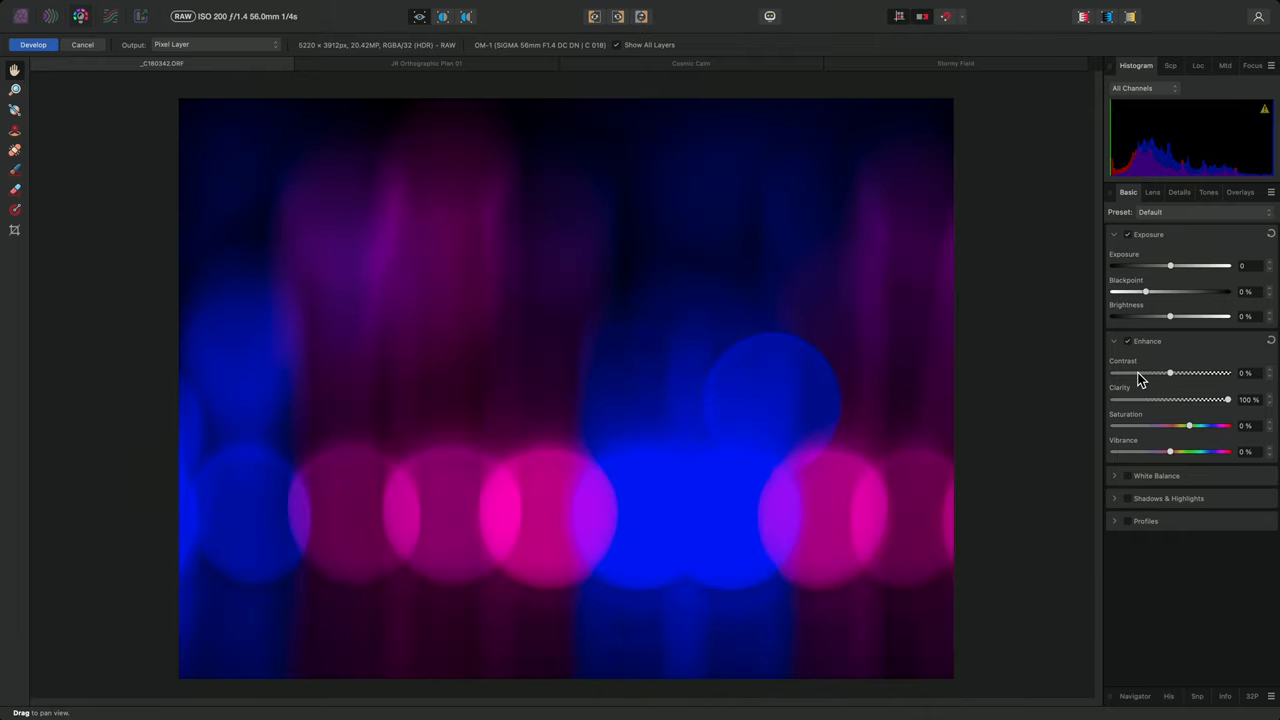
left_click_drag(1228, 400, 1170, 400)
type("18")
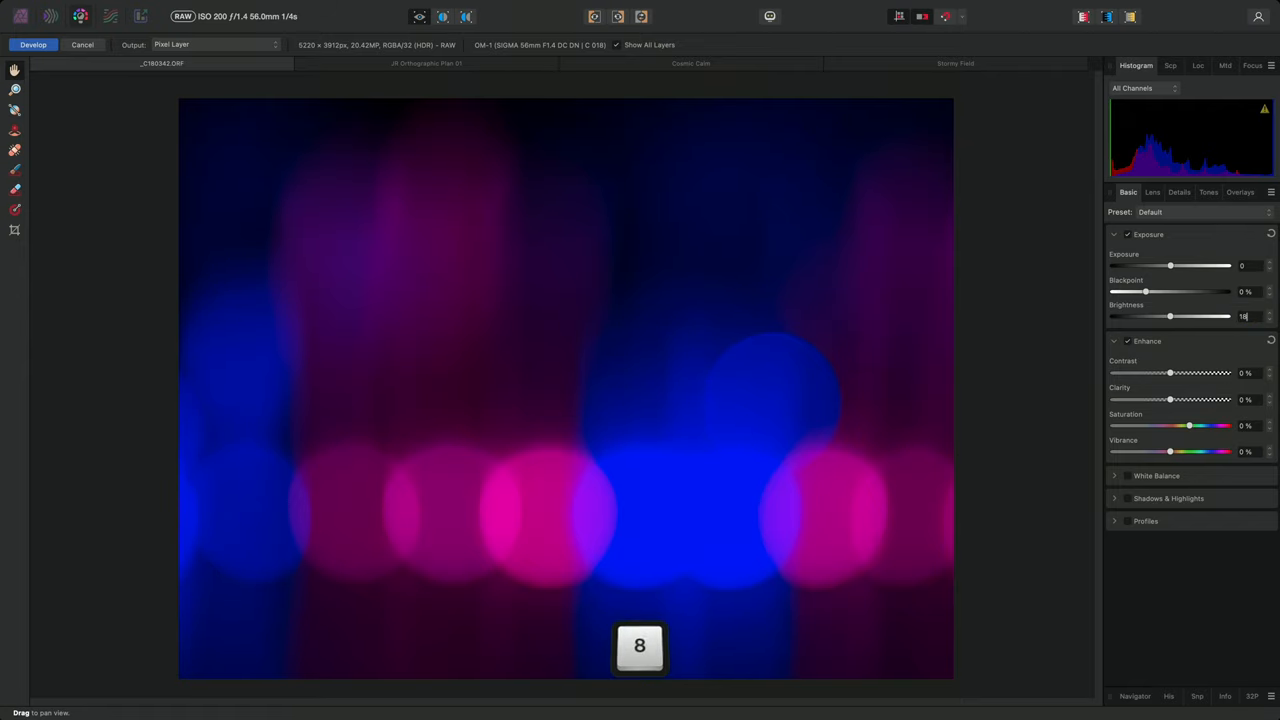
key("return")
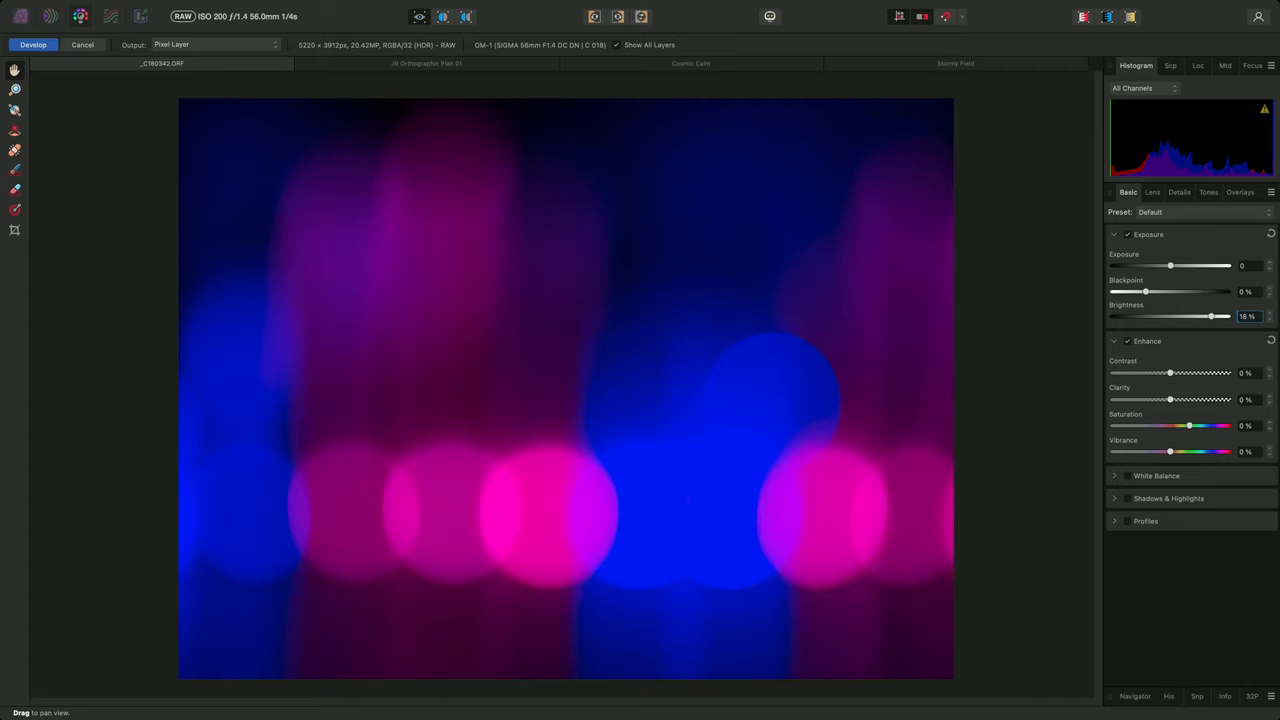
mouse_move(1204, 344)
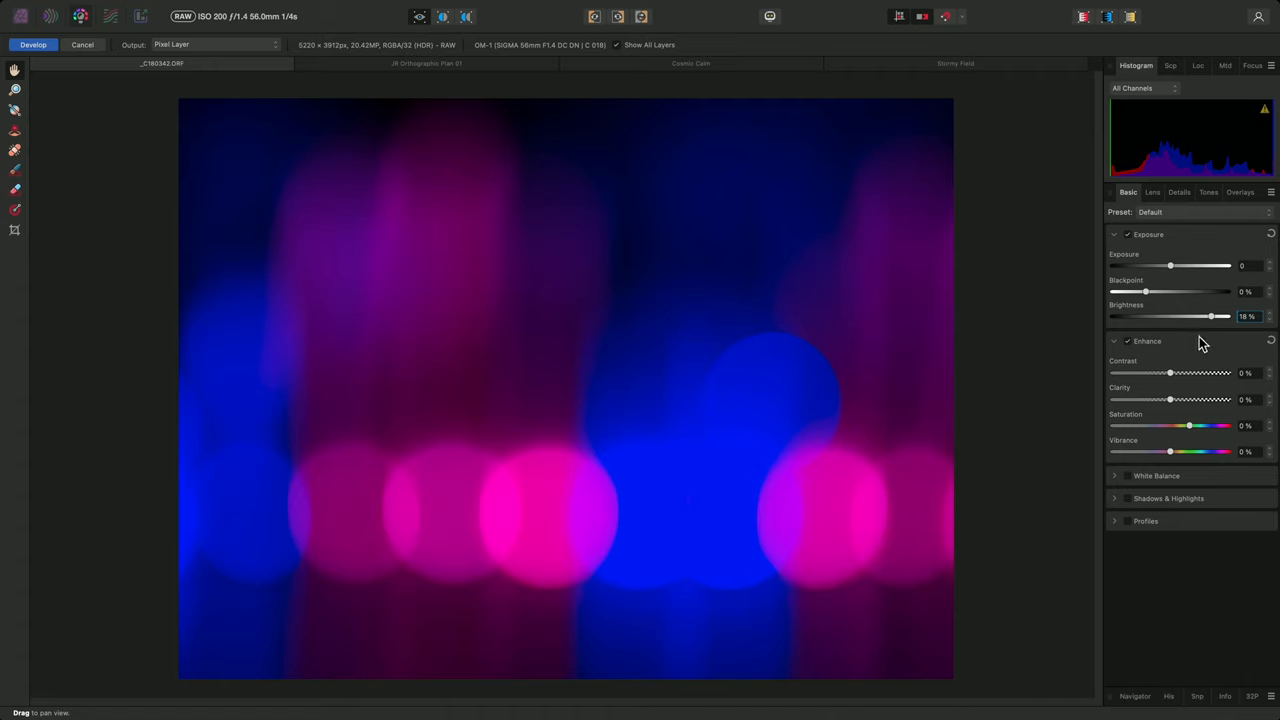
mouse_move(1260, 326)
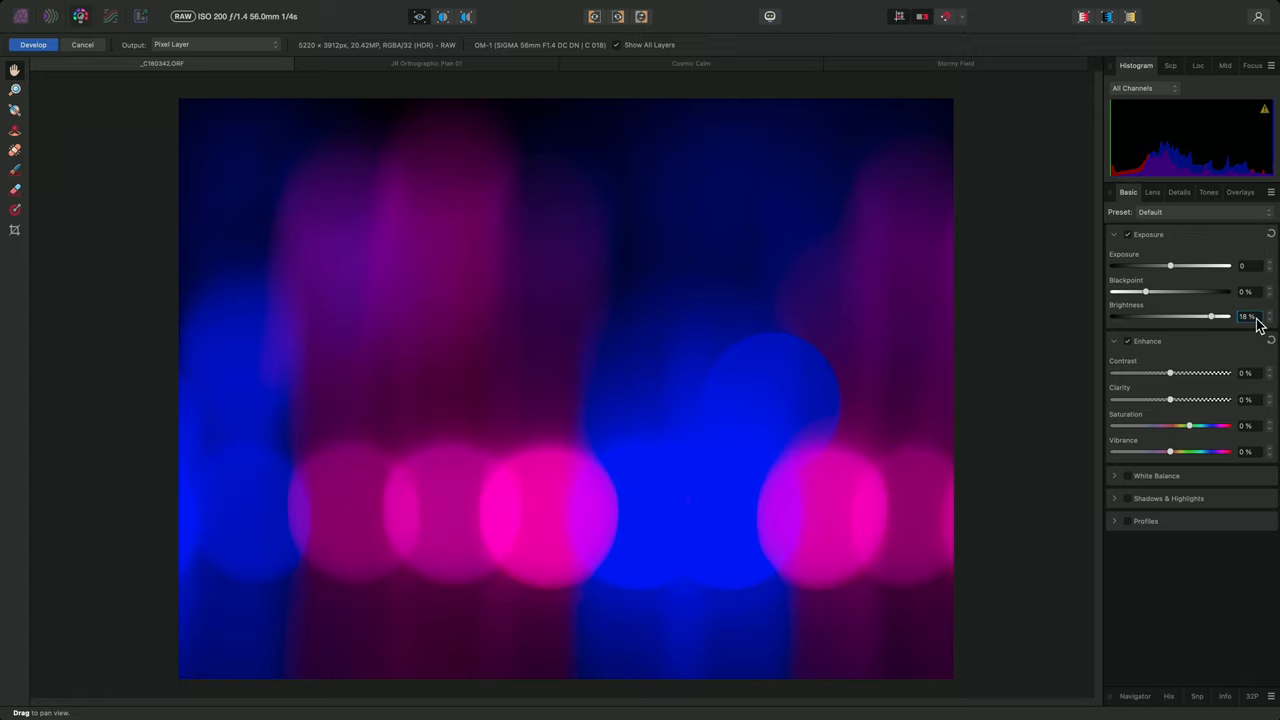
Nudge the brightness slightly up with fine steps, and try contrast before returning it to 0%
left_click_drag(1212, 316, 1220, 316)
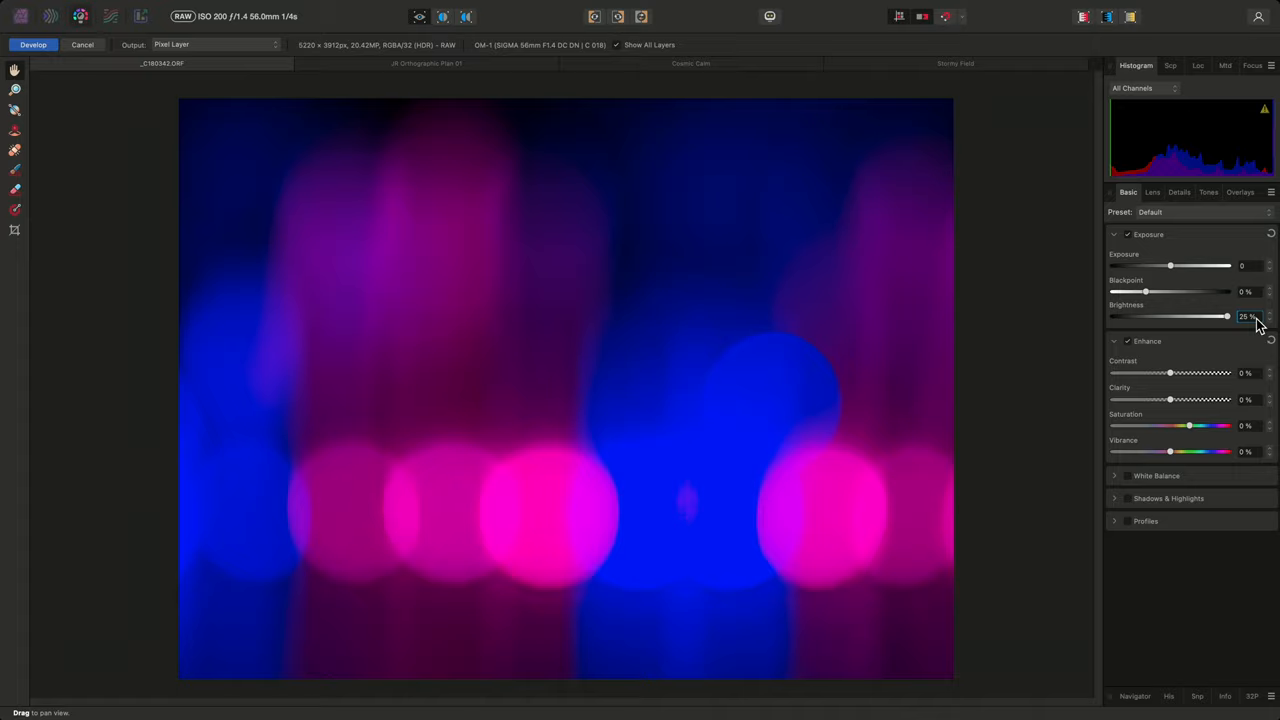
left_click_drag(1228, 316, 1196, 316)
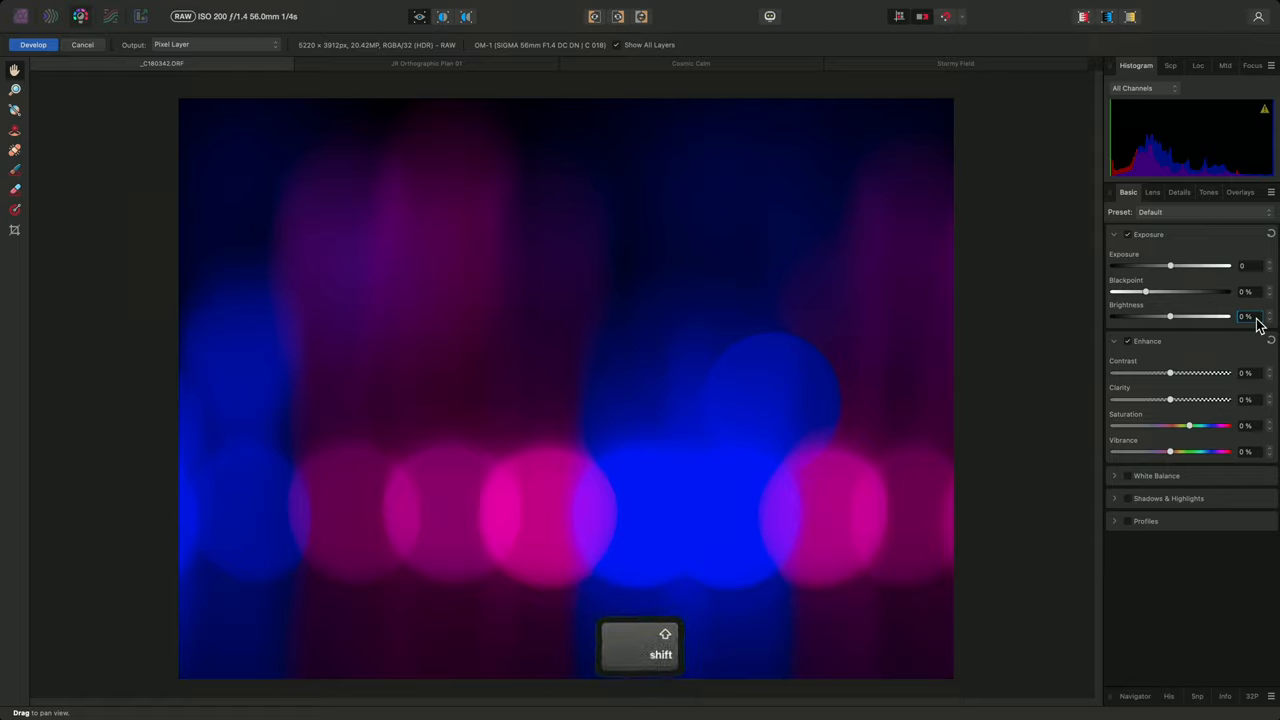
left_click_drag(1170, 316, 1124, 316)
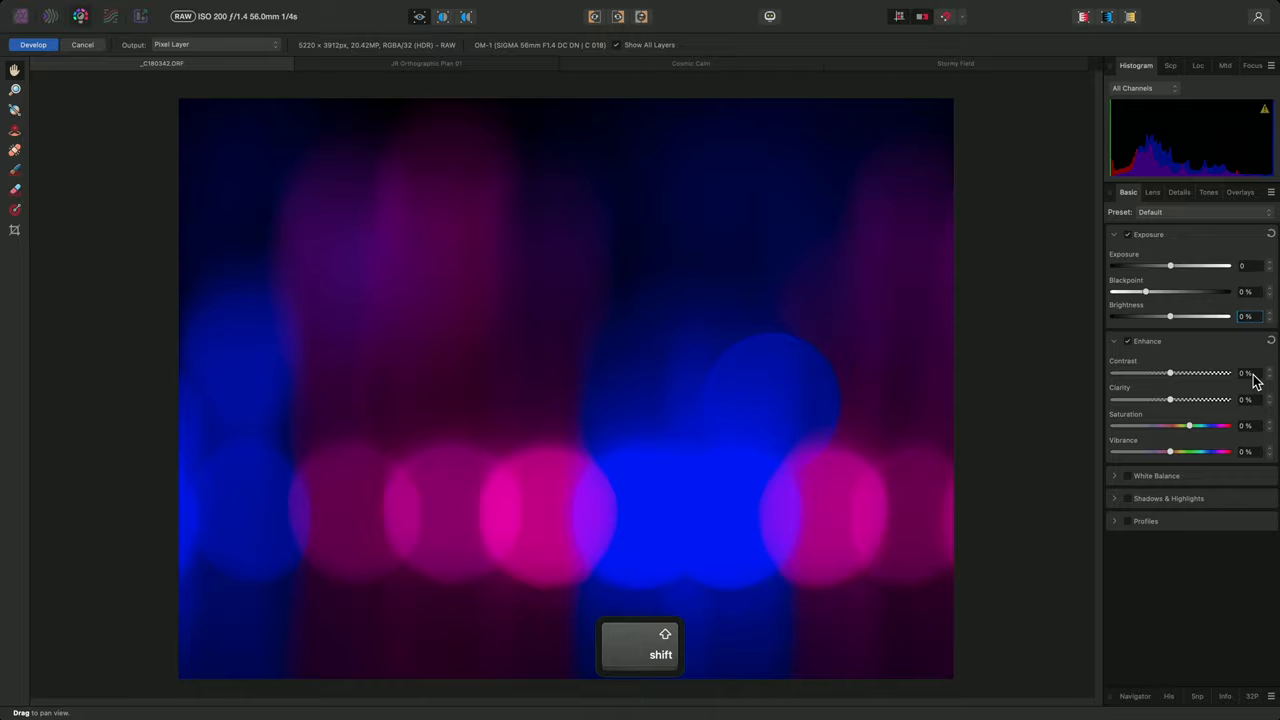
left_click_drag(1170, 374, 1204, 374)
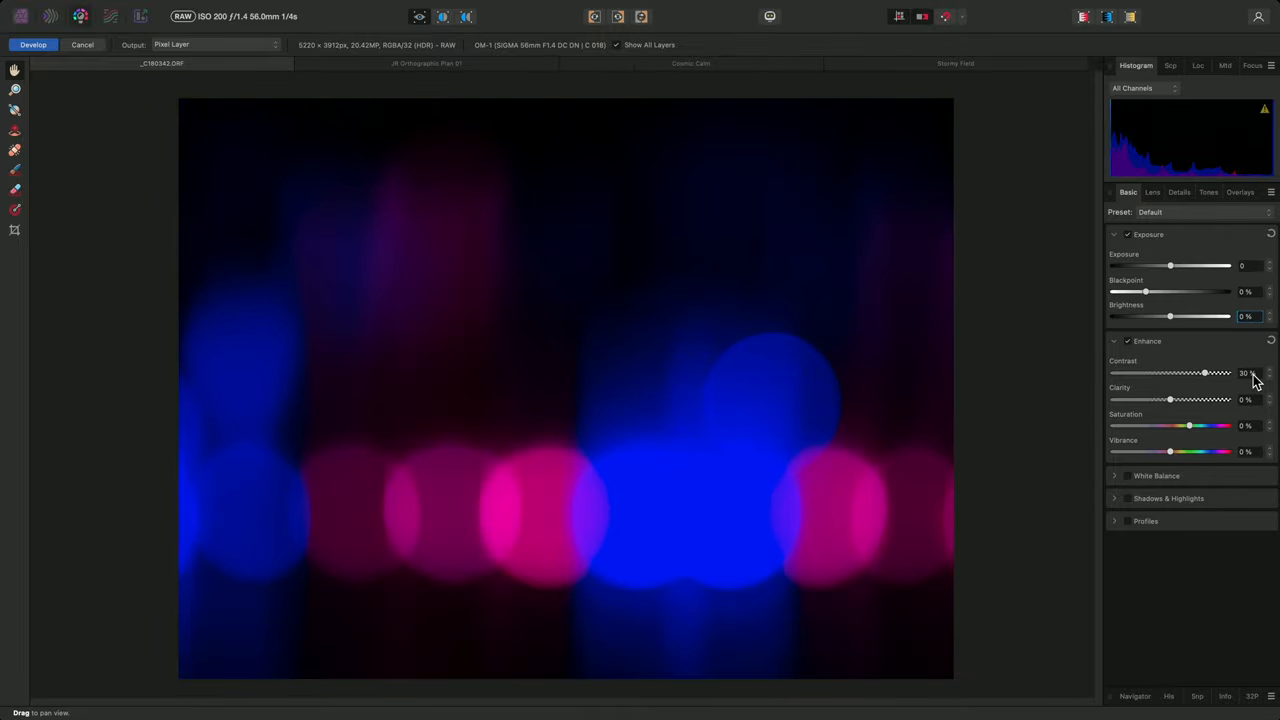
left_click_drag(1204, 374, 1170, 374)
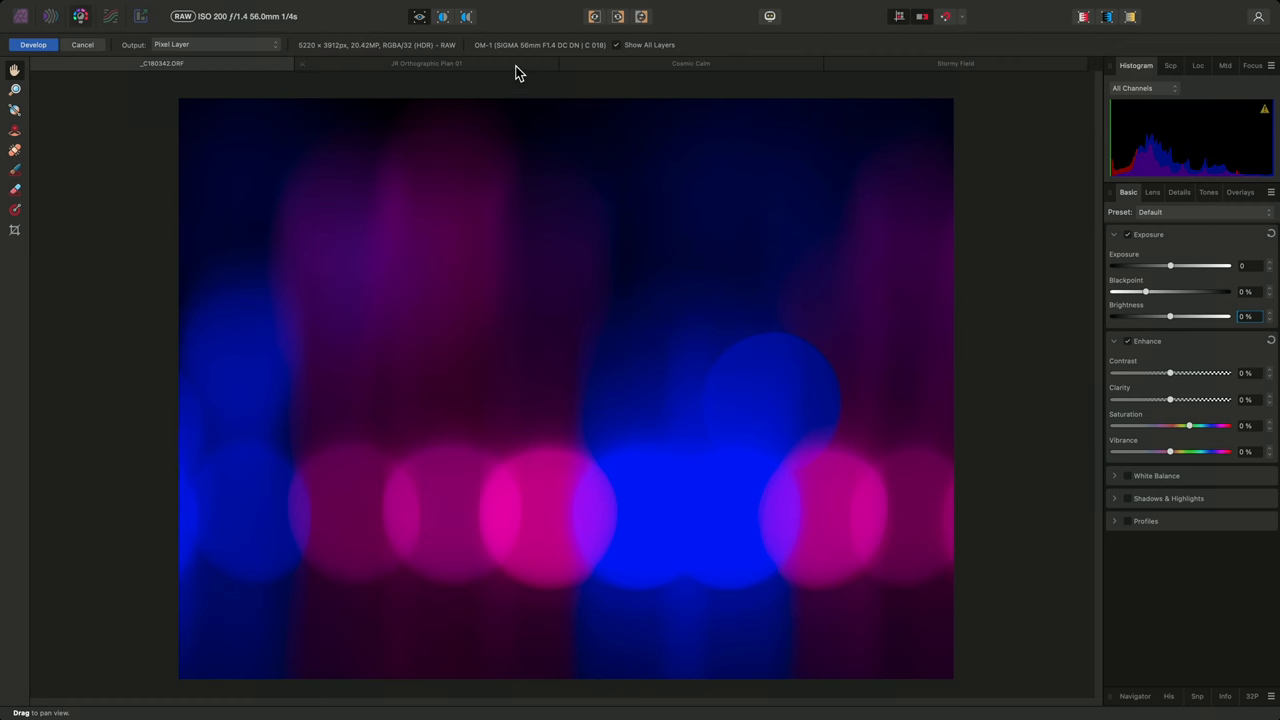
Bring up the JK Orthographic Plan 01 document with its Curve layer
left_click(428, 62)
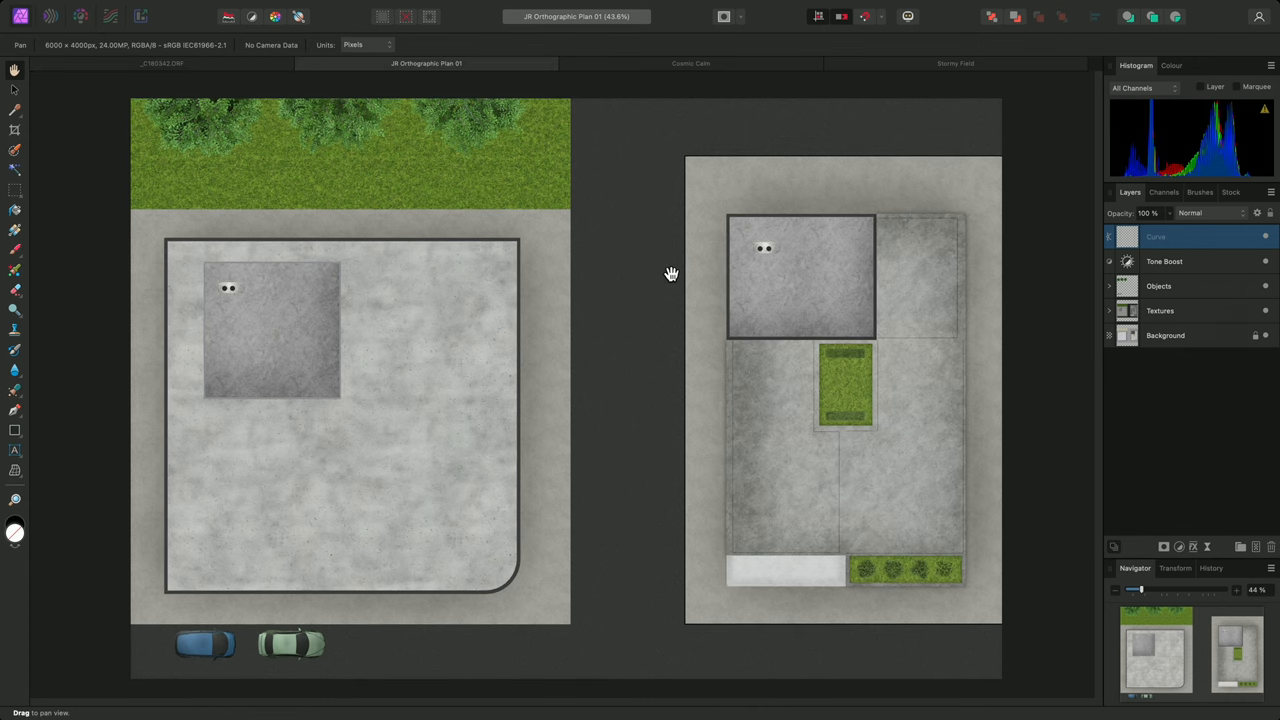
mouse_move(916, 244)
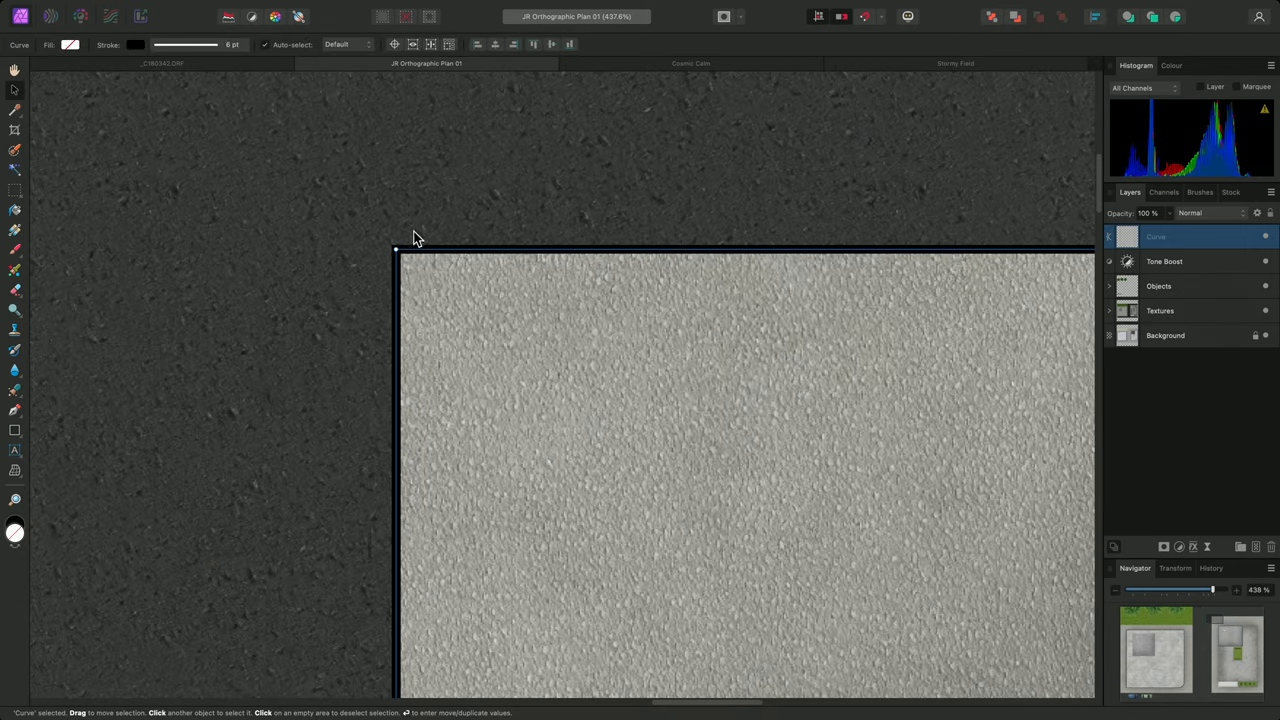
Vary the curve's stroke width in the Stroke panel, down to no width at all
left_click(232, 44)
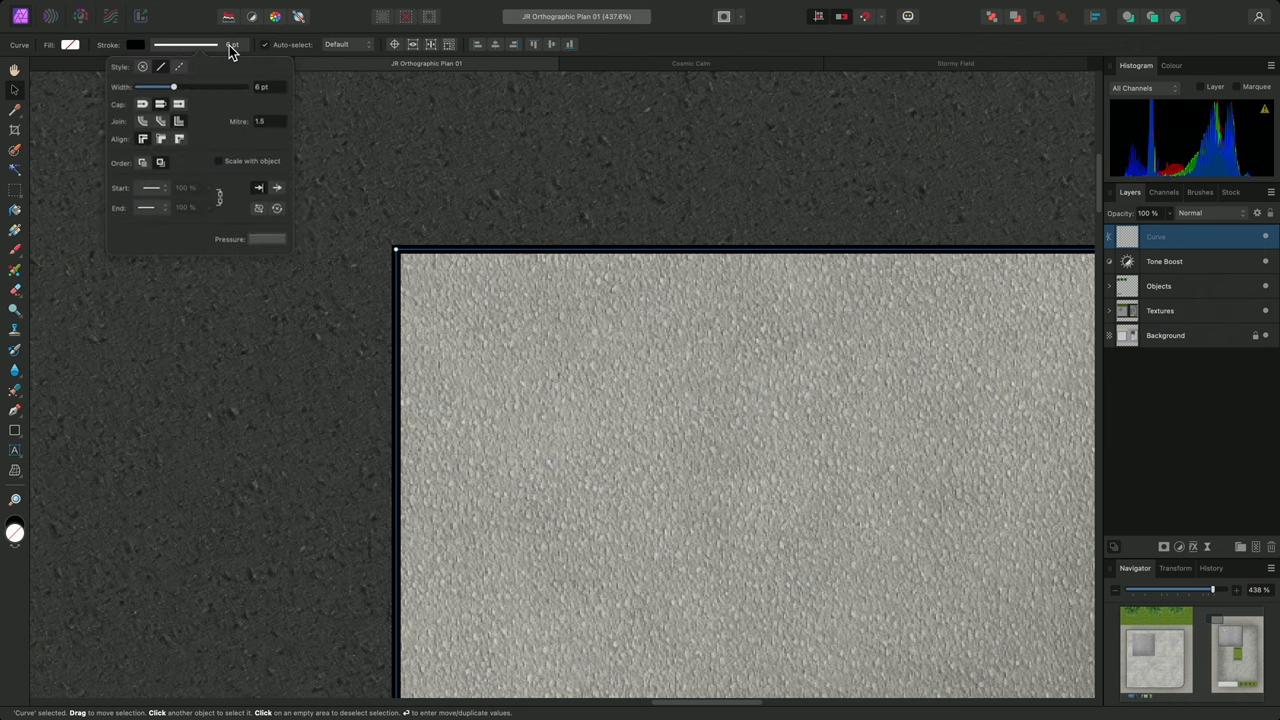
left_click_drag(172, 86, 188, 86)
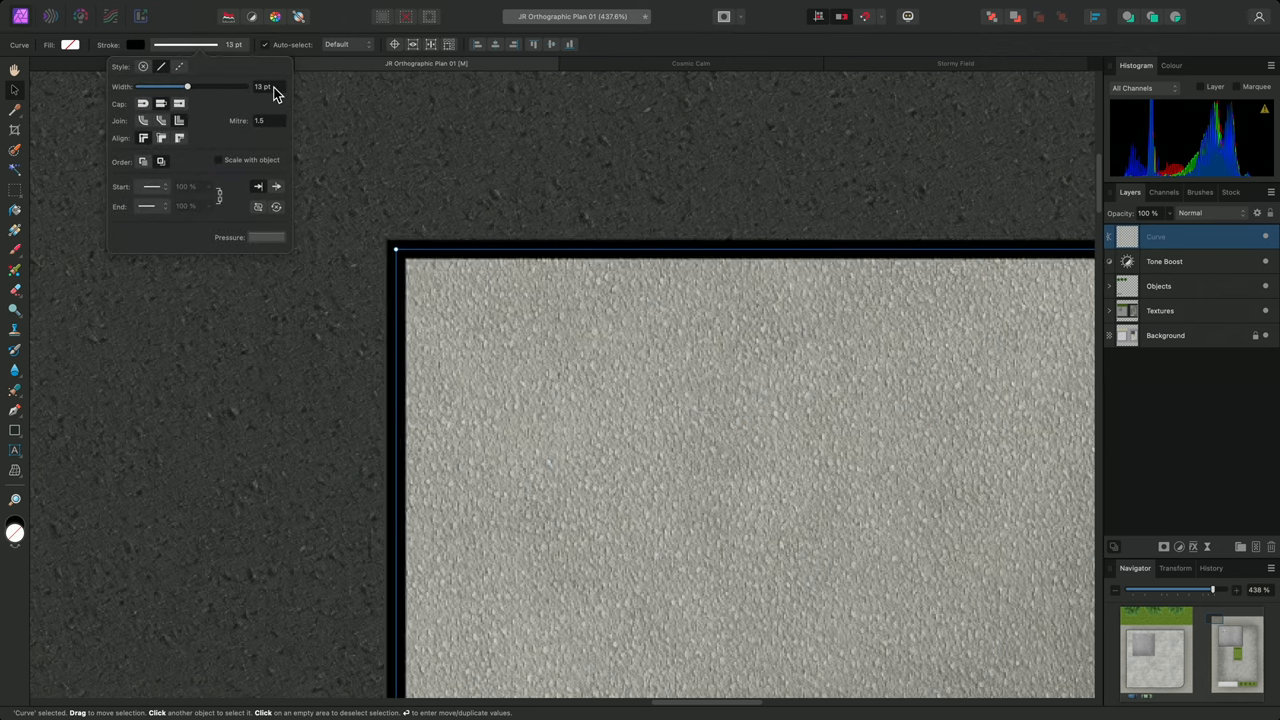
left_click_drag(188, 86, 218, 86)
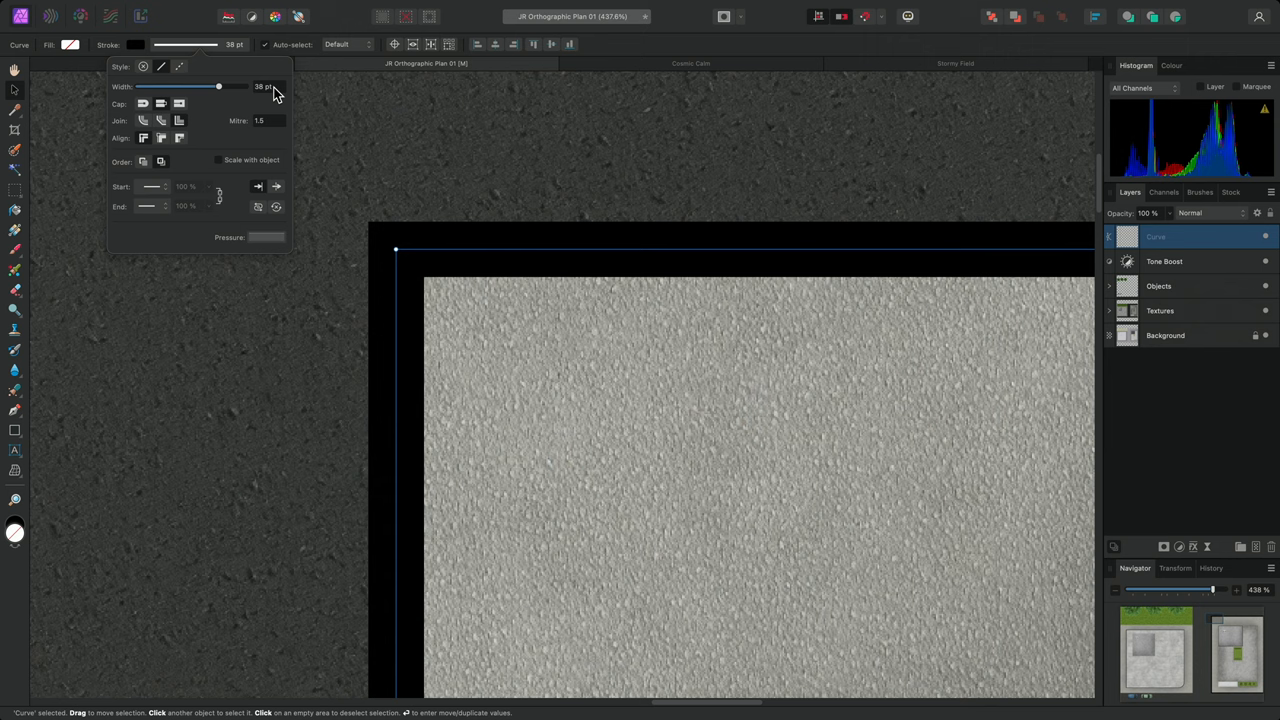
left_click_drag(218, 86, 188, 86)
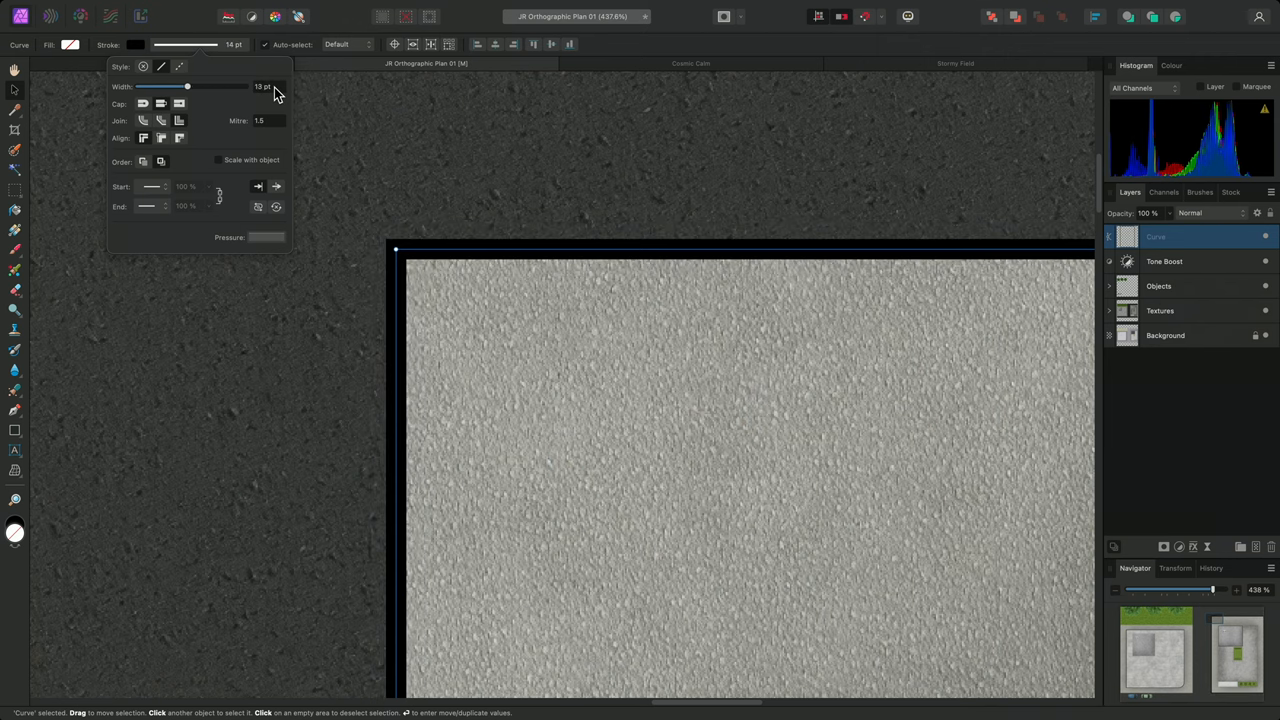
left_click_drag(188, 86, 136, 86)
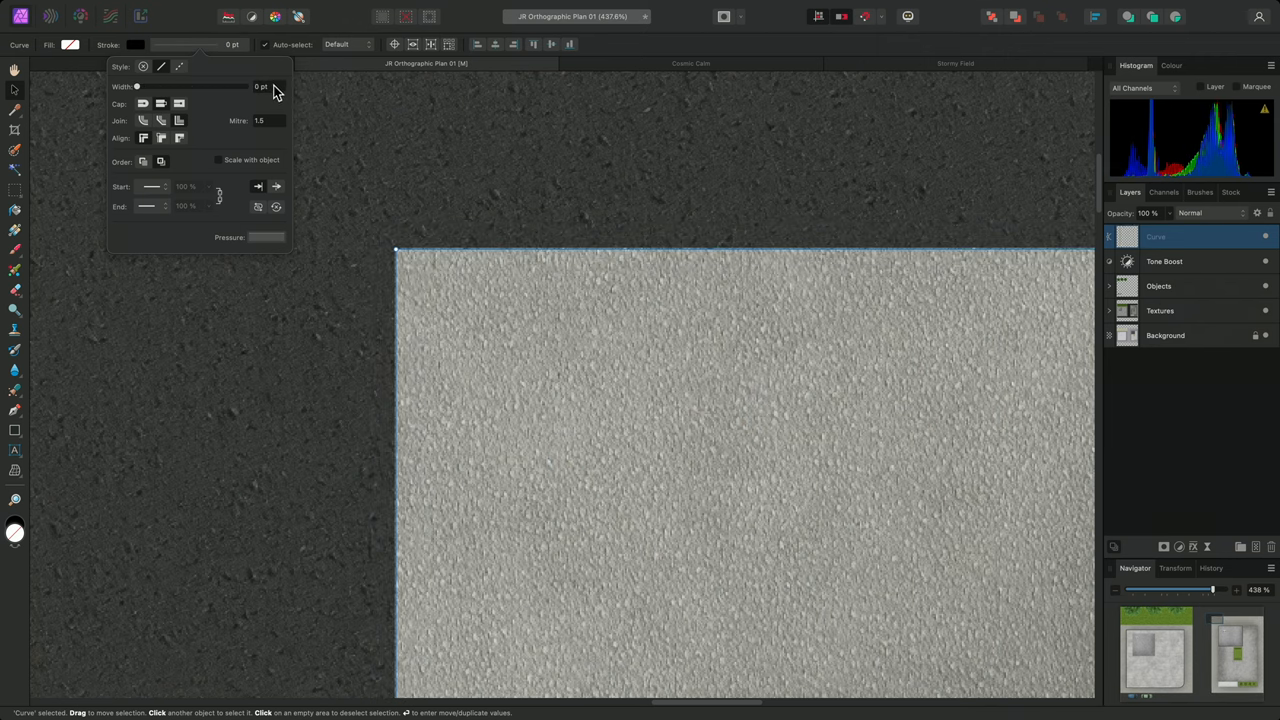
Push the stroke width up in large steps, then settle it at a moderate outline
left_click_drag(136, 86, 196, 86)
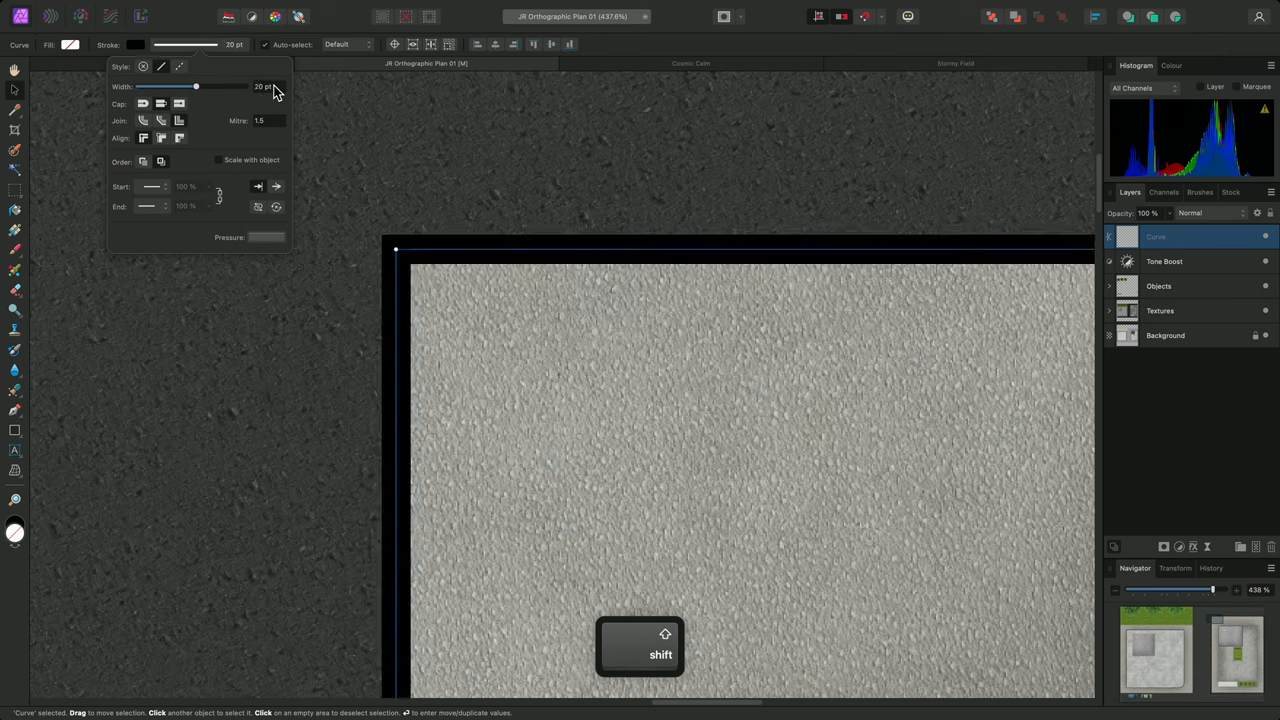
left_click_drag(196, 86, 220, 86)
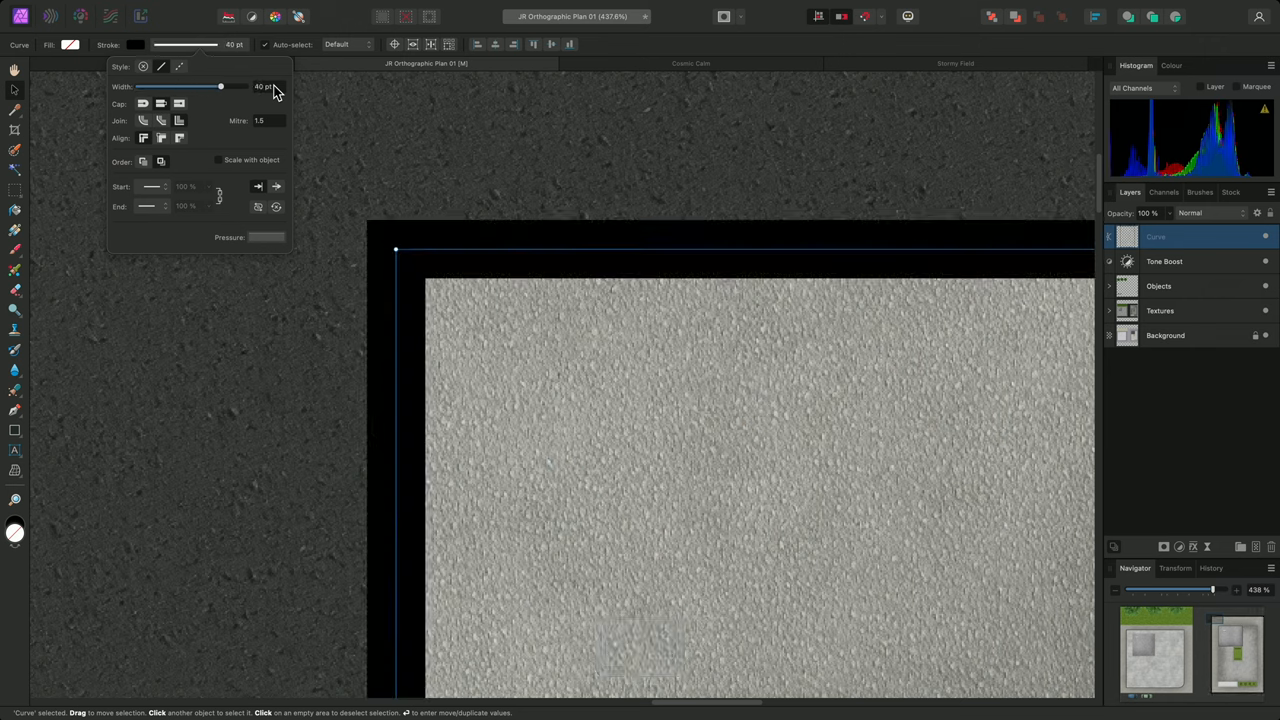
left_click_drag(220, 86, 184, 86)
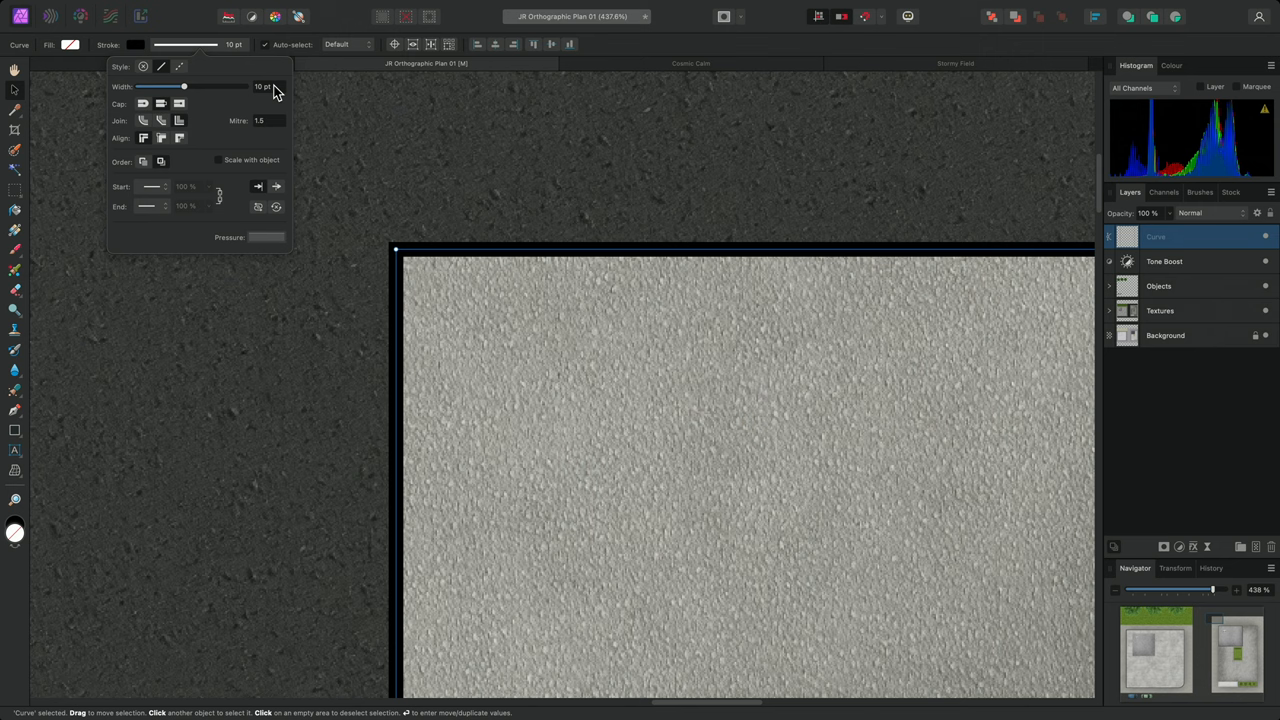
key("alt")
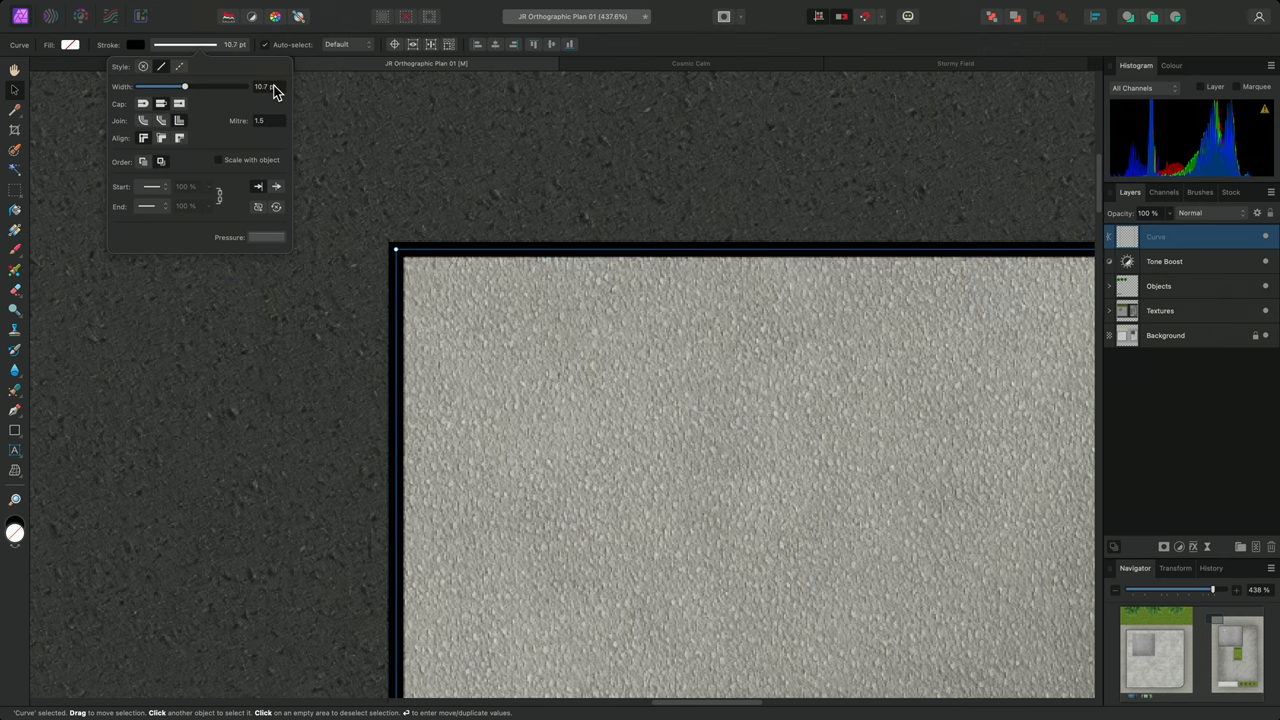
left_click_drag(184, 86, 188, 86)
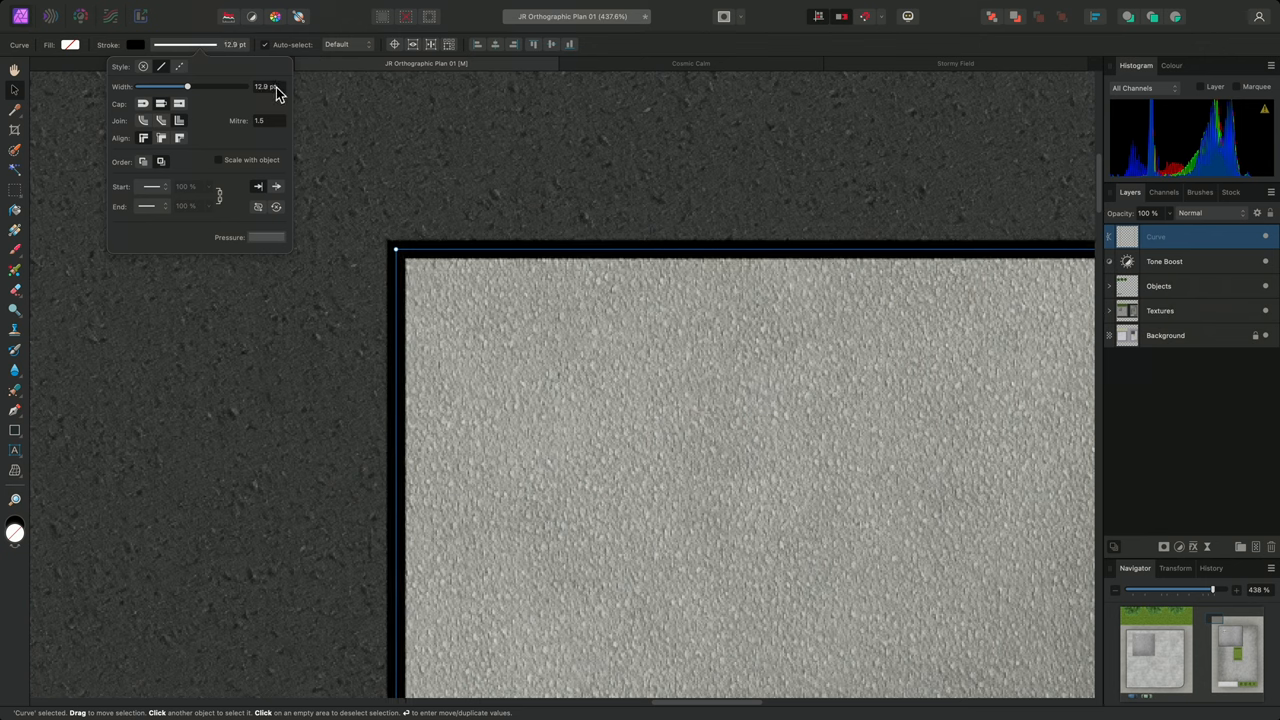
left_click_drag(188, 86, 190, 86)
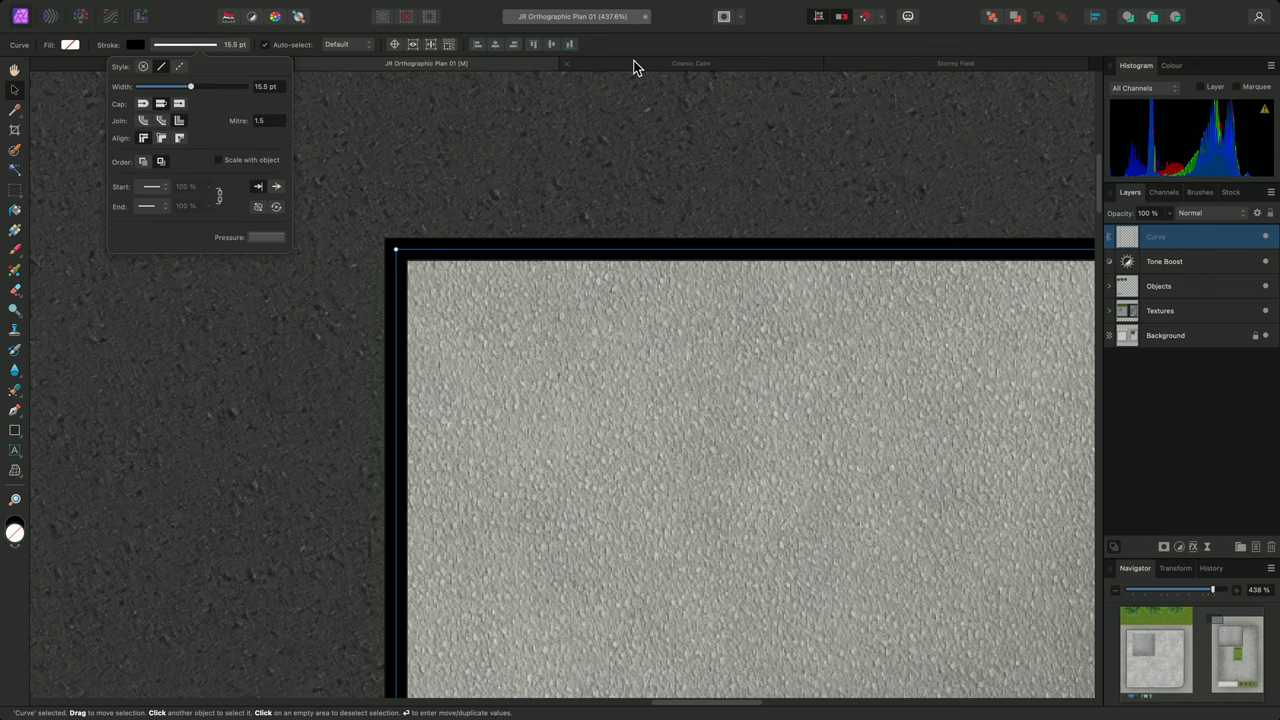
On Cosmic Calm, shift the Curves adjustment's lower node along its input axis
left_click(690, 62)
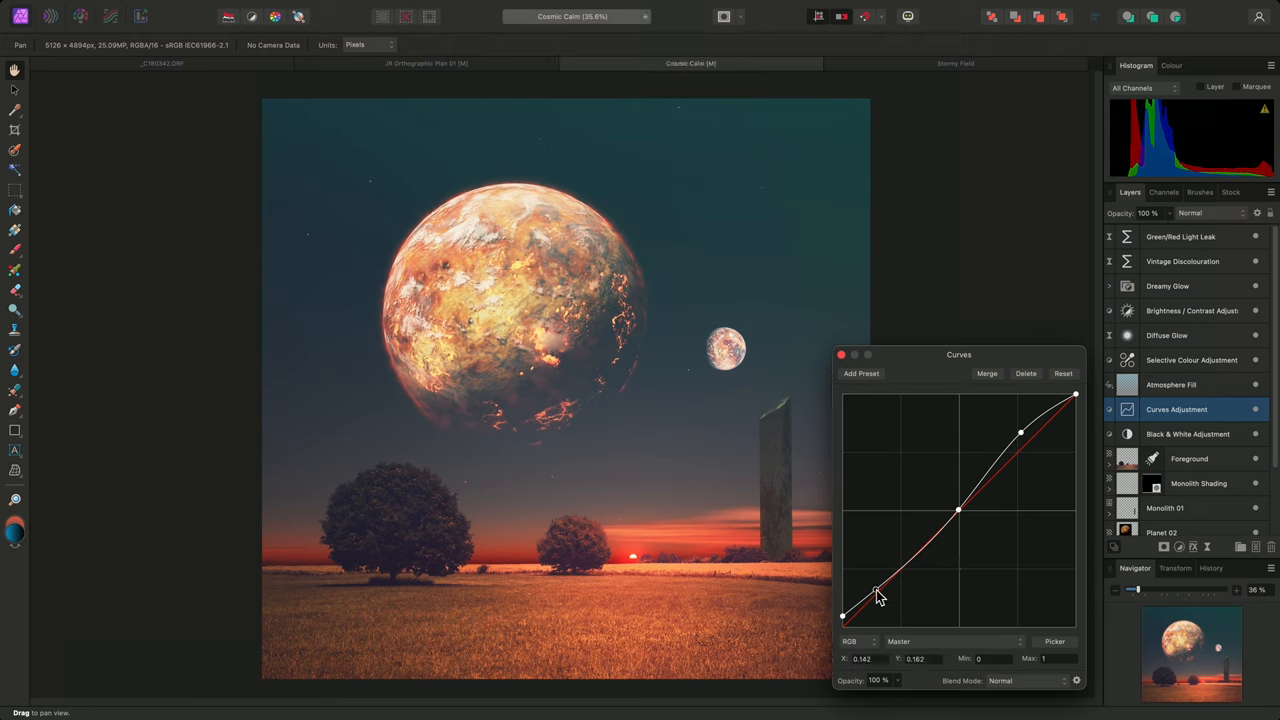
left_click_drag(876, 592, 880, 588)
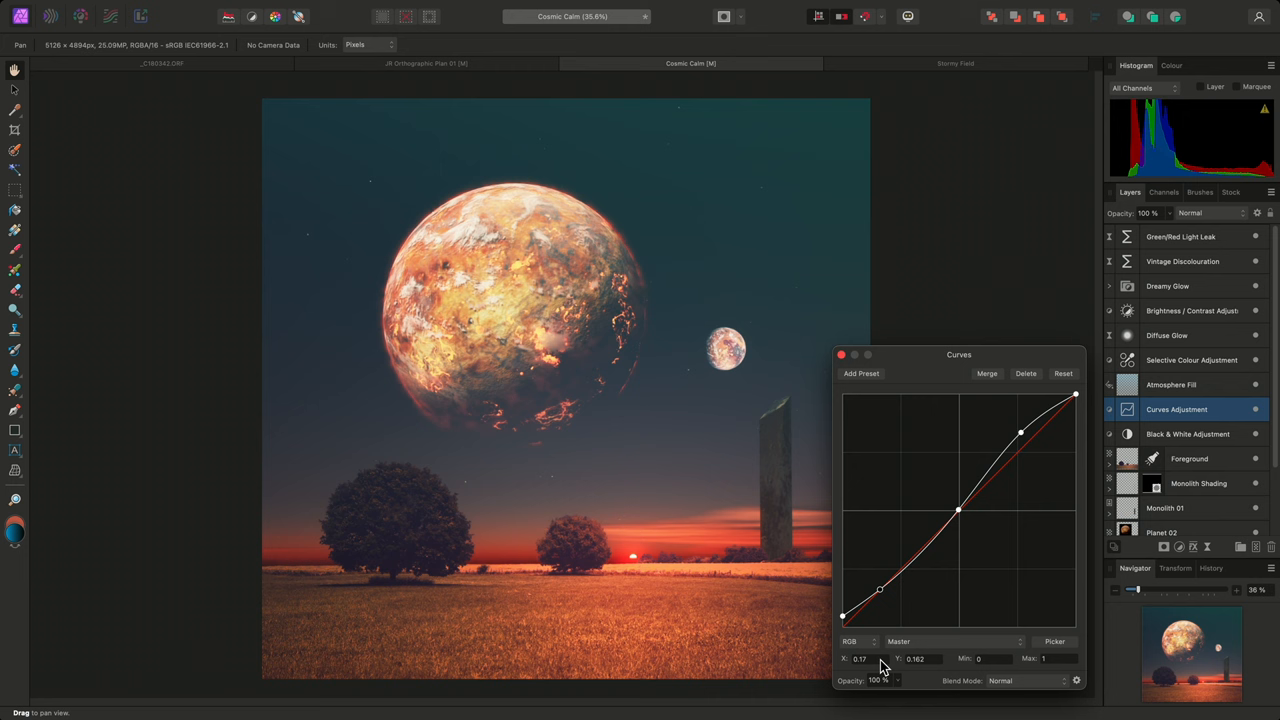
left_click_drag(880, 588, 904, 588)
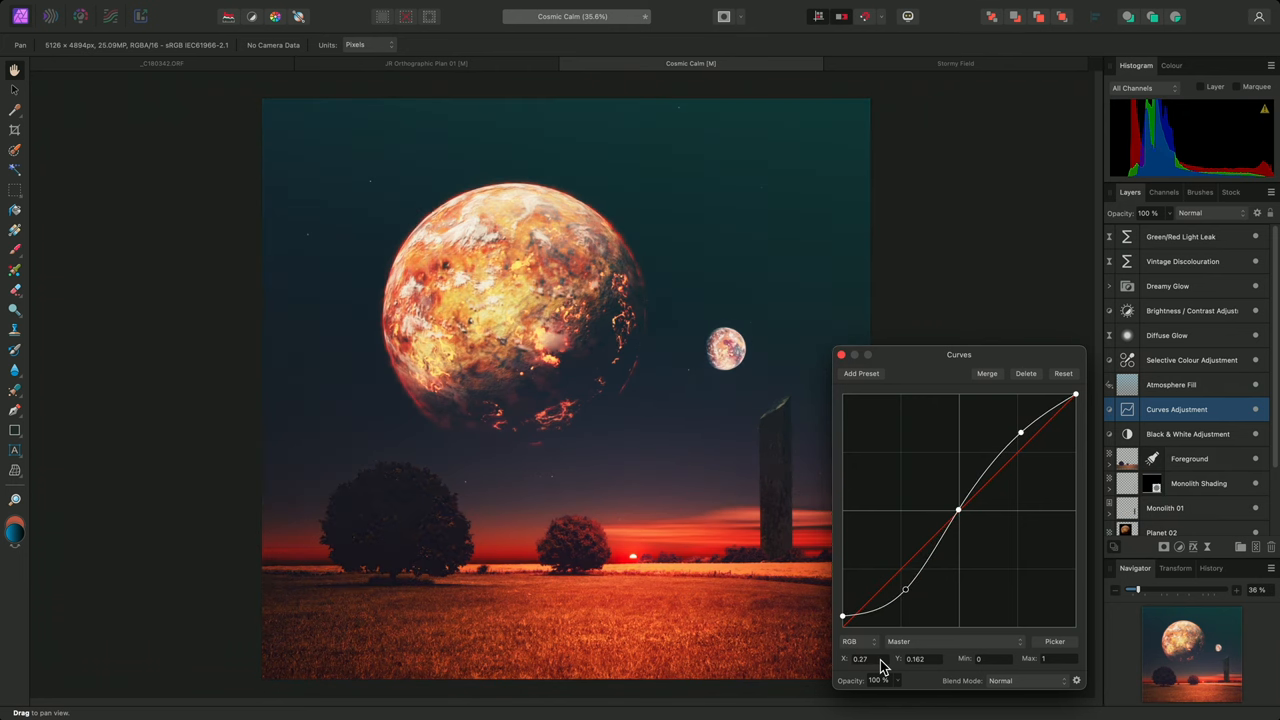
left_click_drag(904, 588, 892, 588)
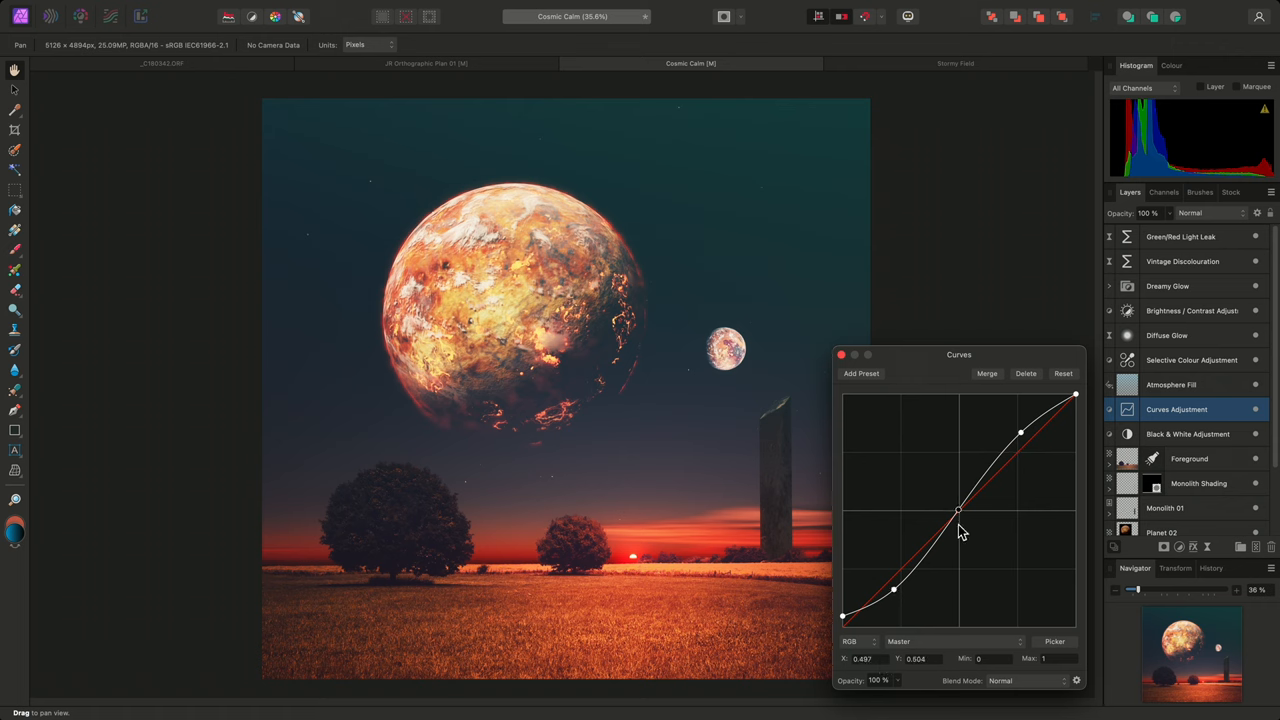
Raise and lower the middle Curves node, then bring up the Stormy Field document
left_click_drag(958, 512, 958, 496)
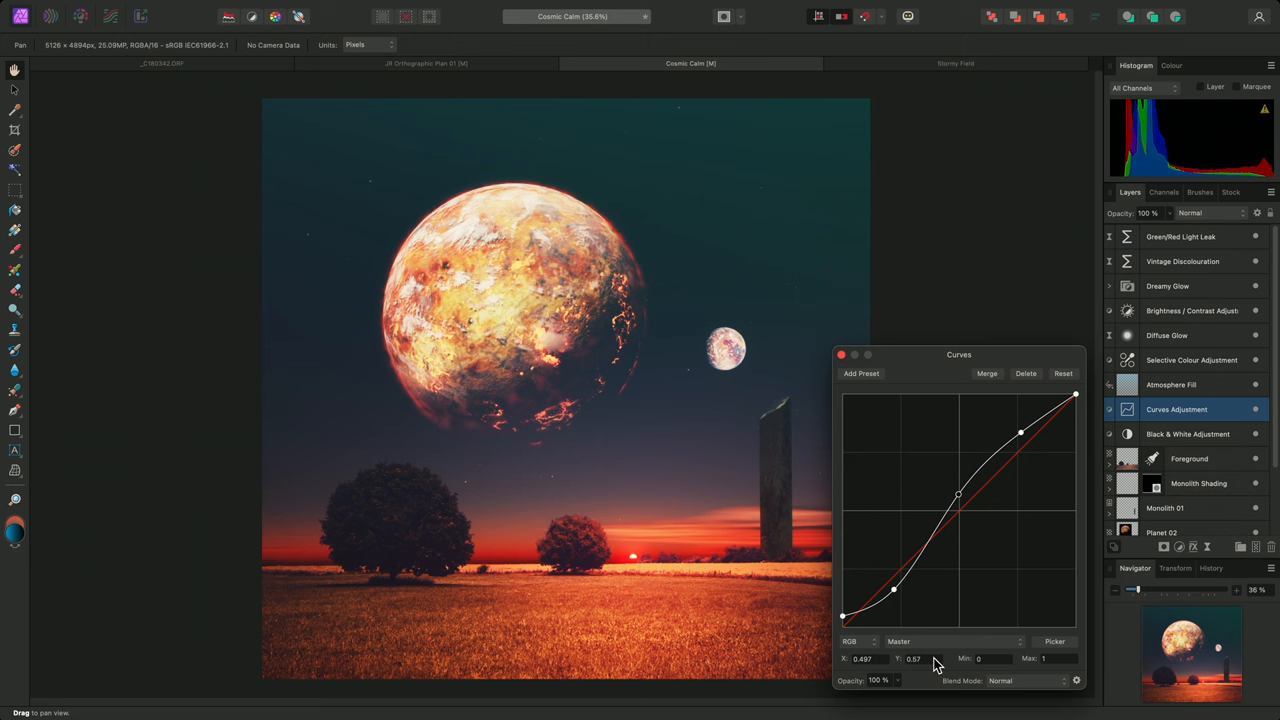
left_click_drag(958, 496, 958, 436)
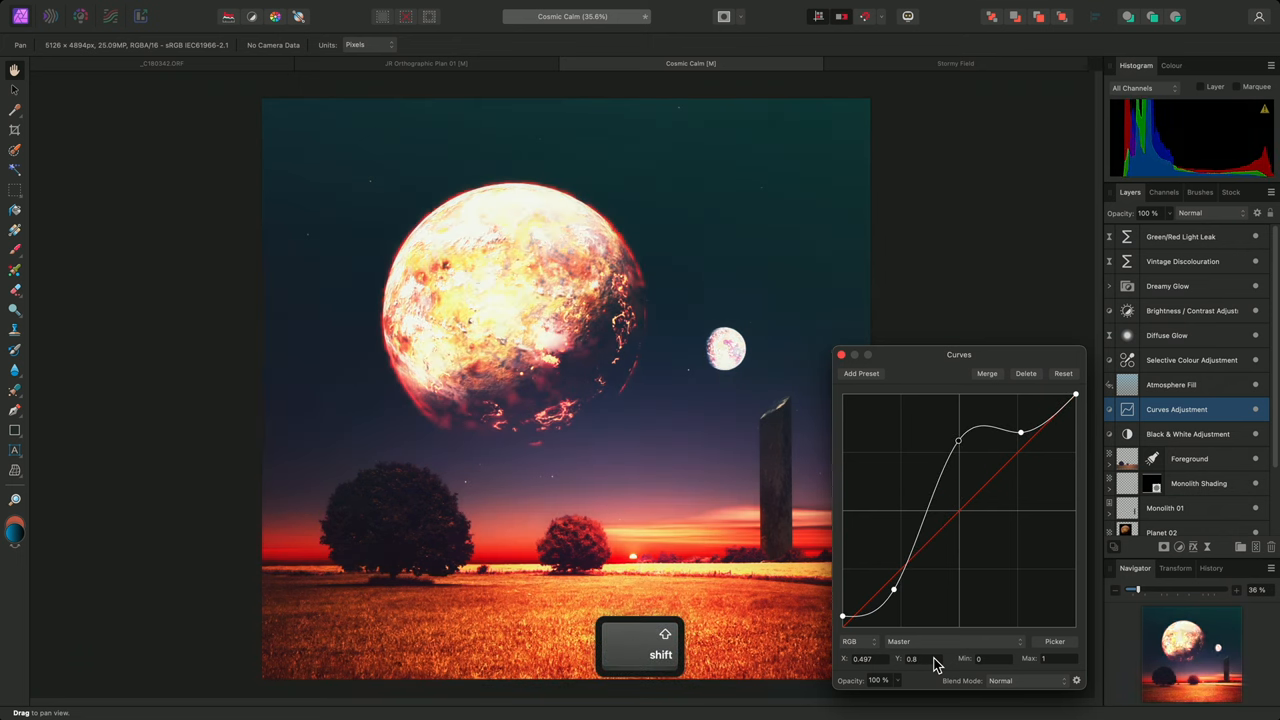
left_click_drag(958, 438, 958, 532)
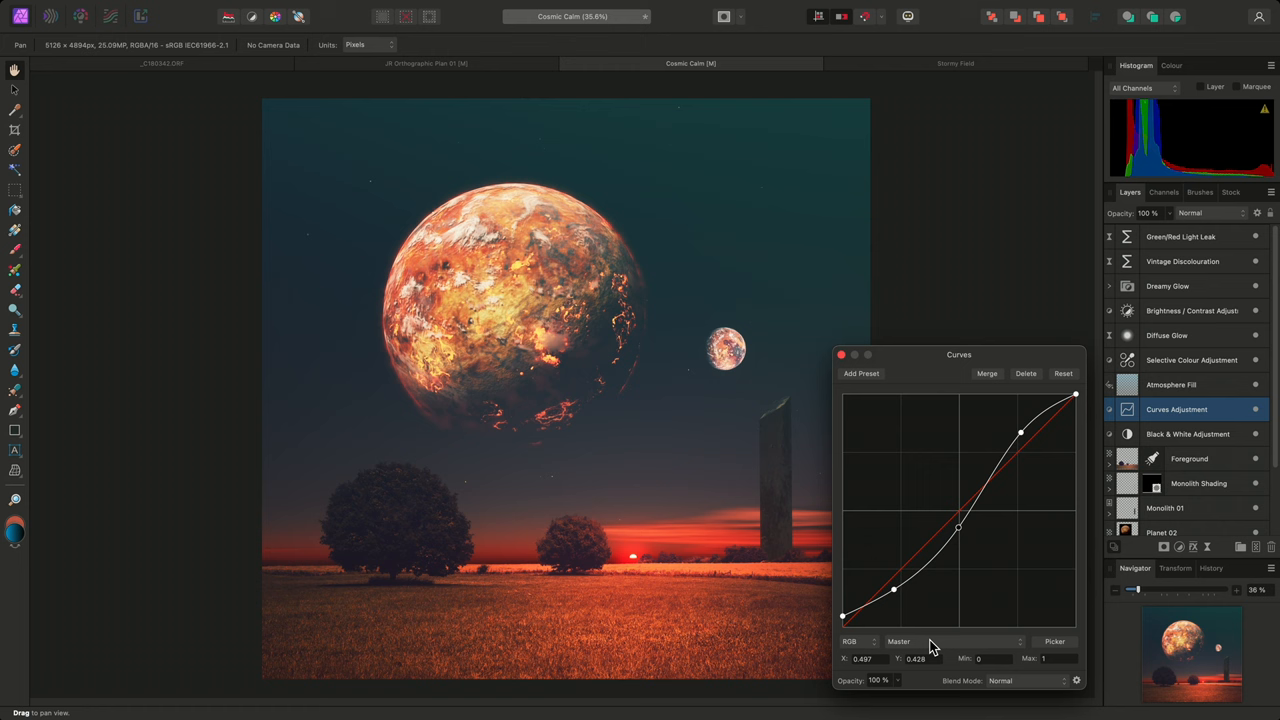
left_click(956, 62)
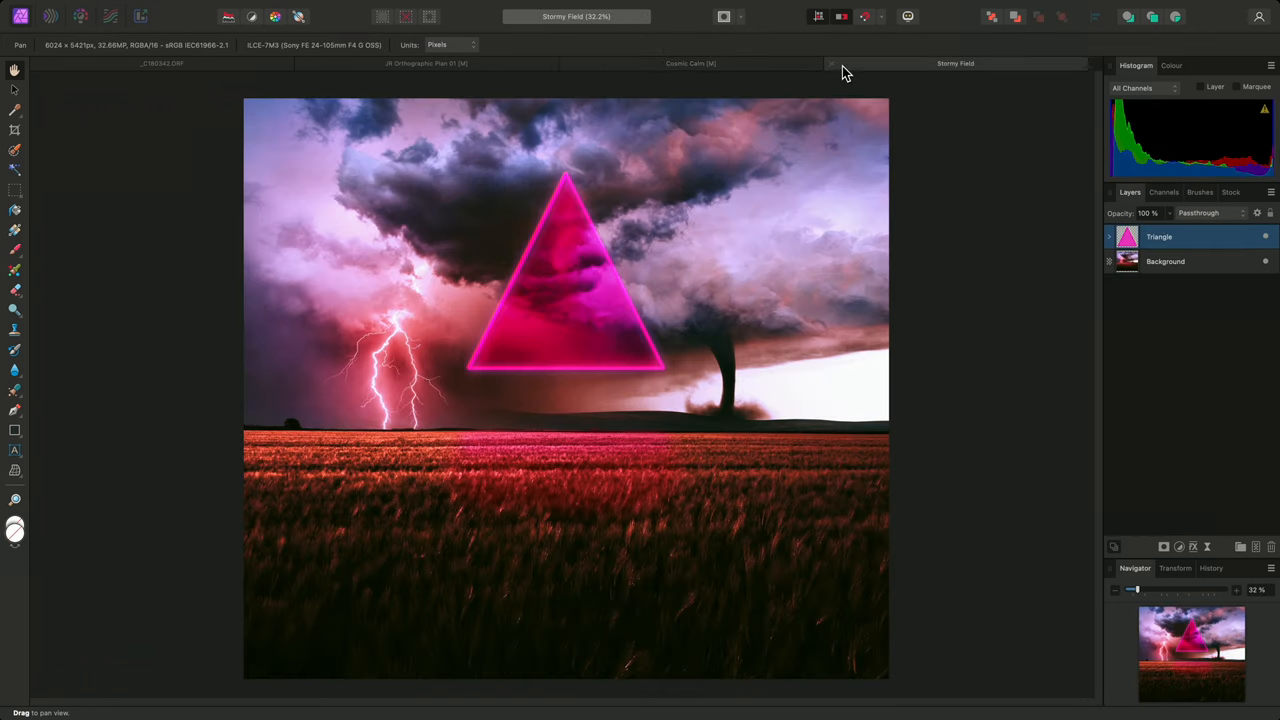